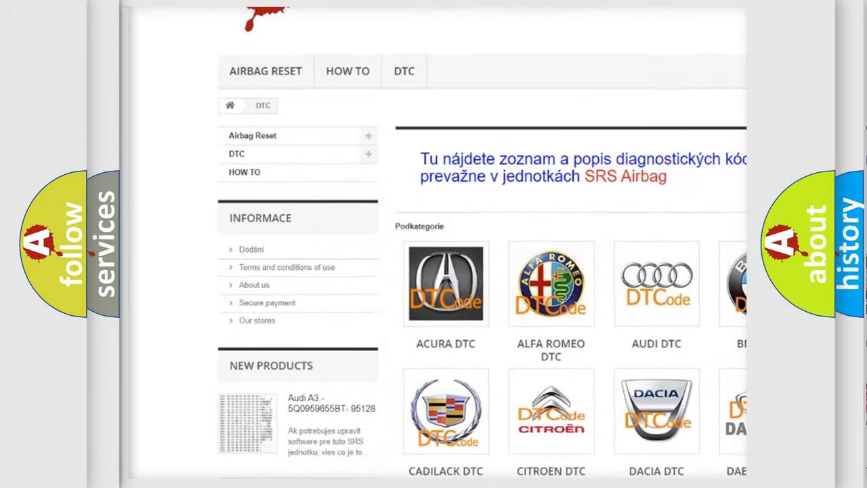
# Step: Scroll down the DTC category page to reveal the full brand logo grid including GMC DTC
pyautogui.scroll(-3)
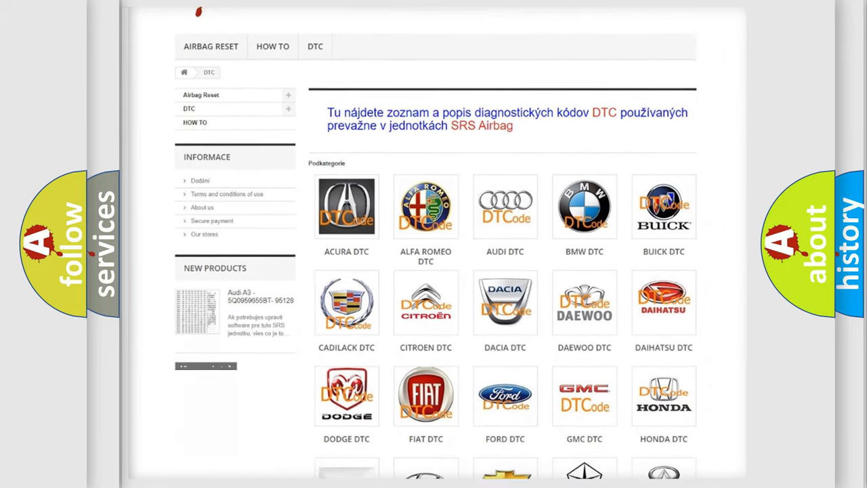
pyautogui.scroll(-3)
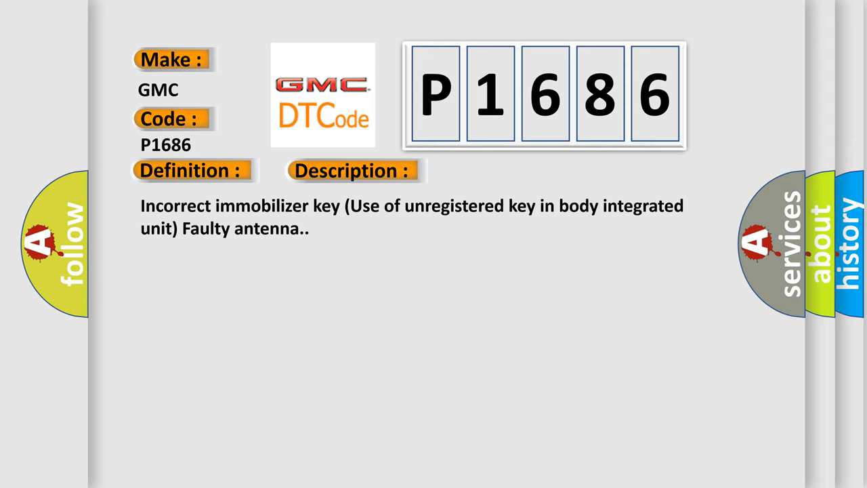
# Step: Advance the P1686 slide to show its cause, citing DTCs P0513, P1570 and P1574
pyautogui.click(498, 170)
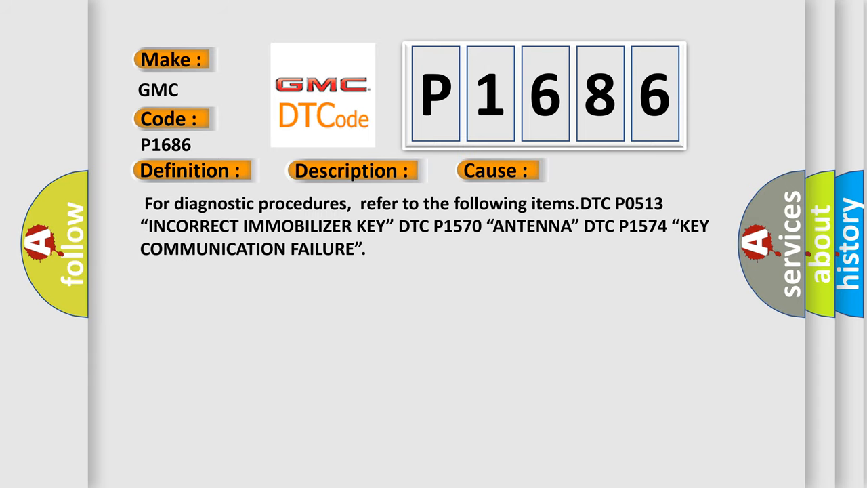